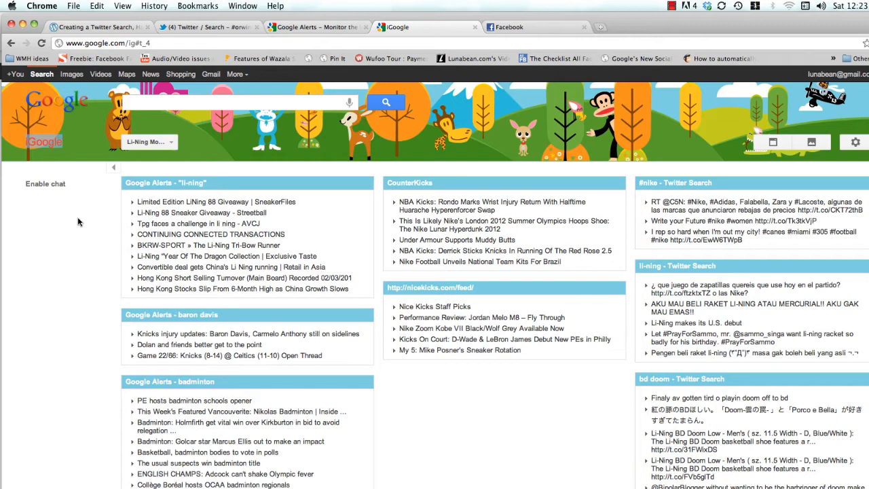
mouse_move(163, 315)
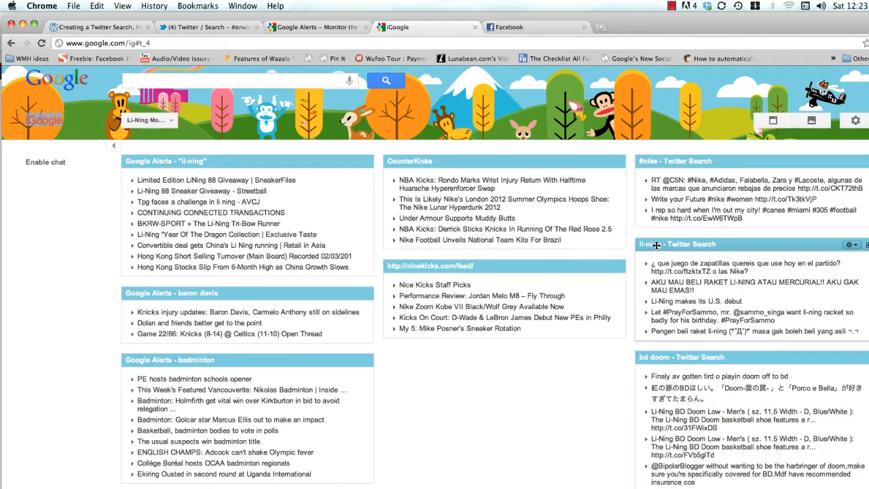
mouse_move(445, 180)
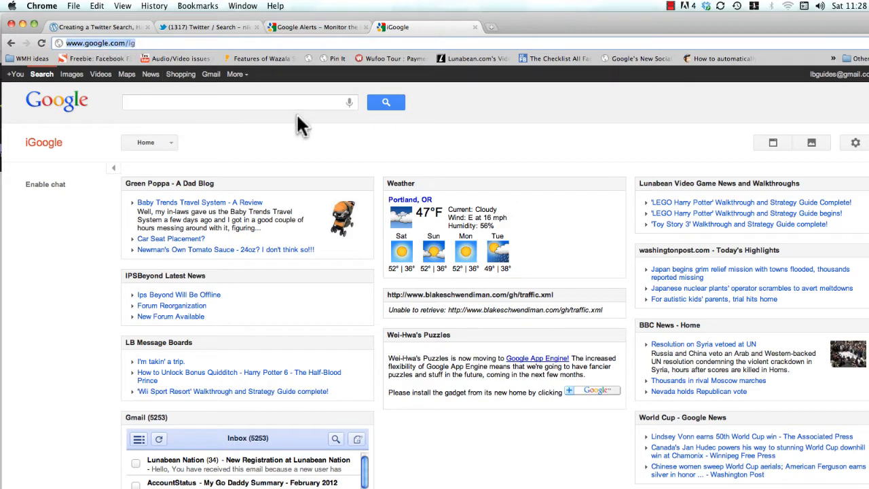
mouse_move(304, 130)
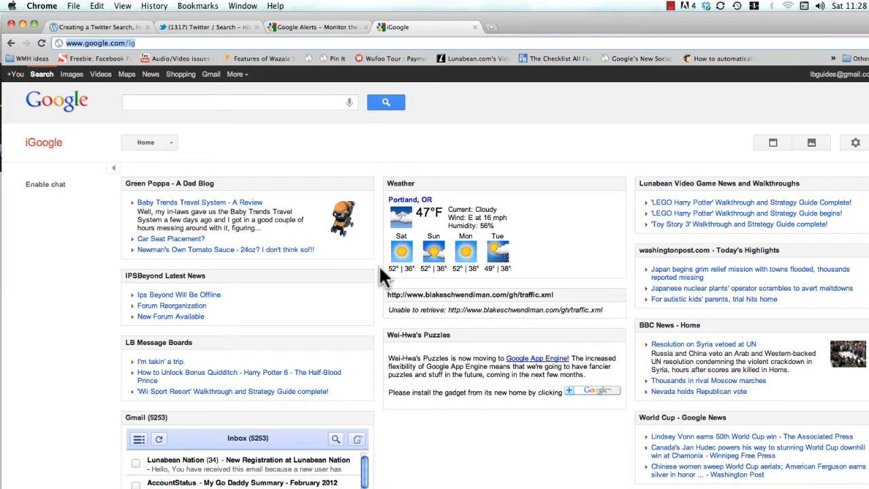
mouse_move(380, 175)
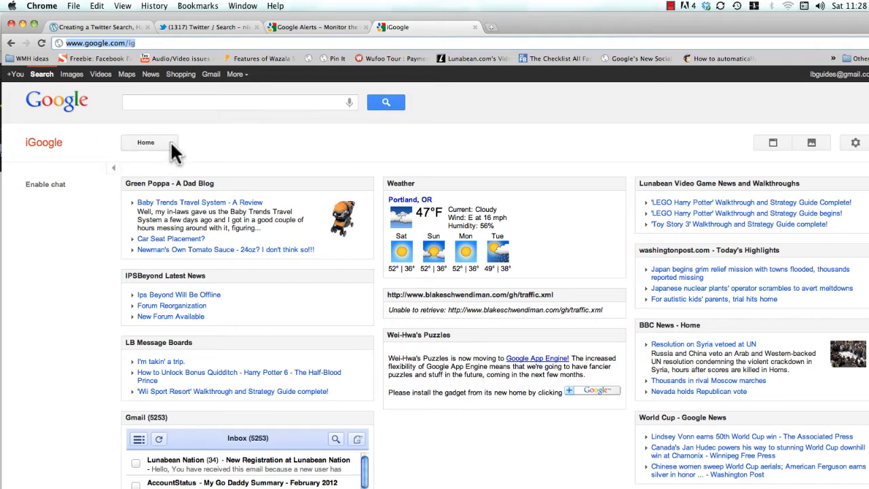
- Add a new iGoogle tab named Brand Monitoring with 'I'm feeling lucky' unticked and show it
click(150, 142)
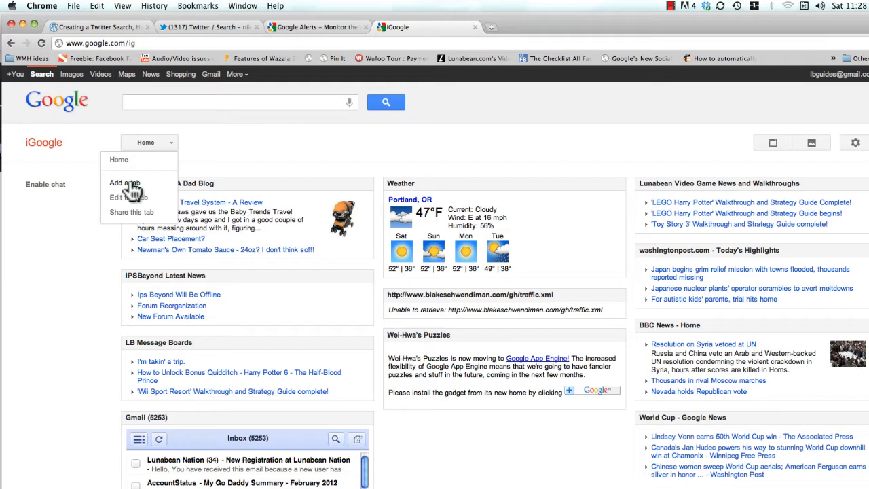
click(125, 182)
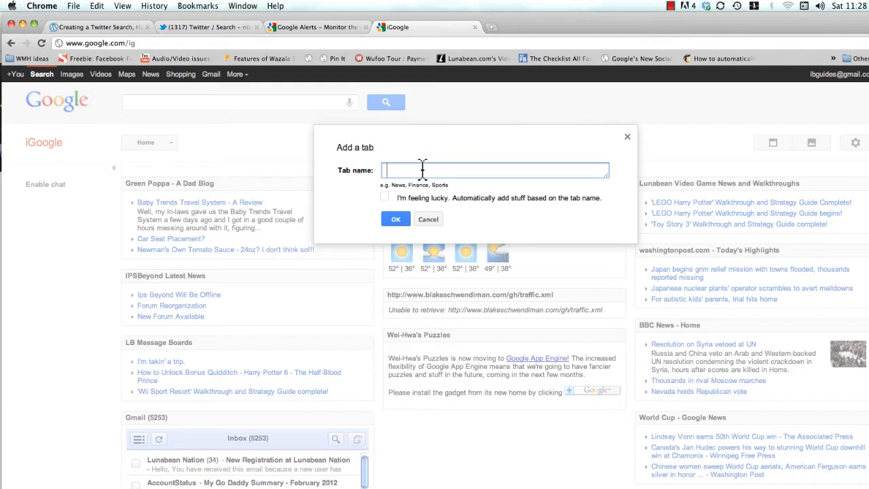
text(Brand Monitoring)
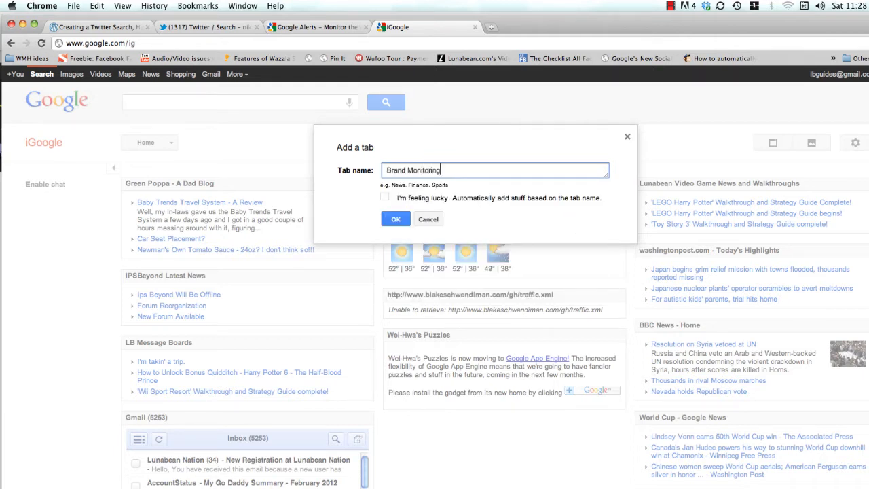
mouse_move(386, 202)
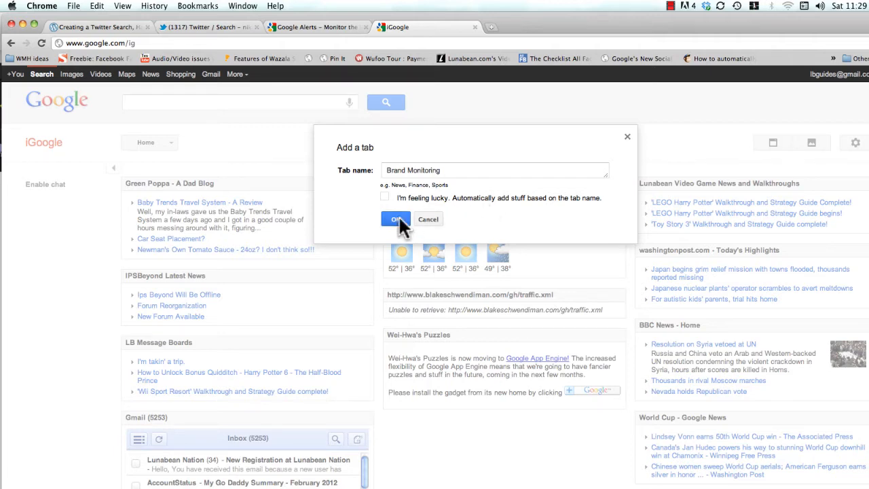
click(396, 218)
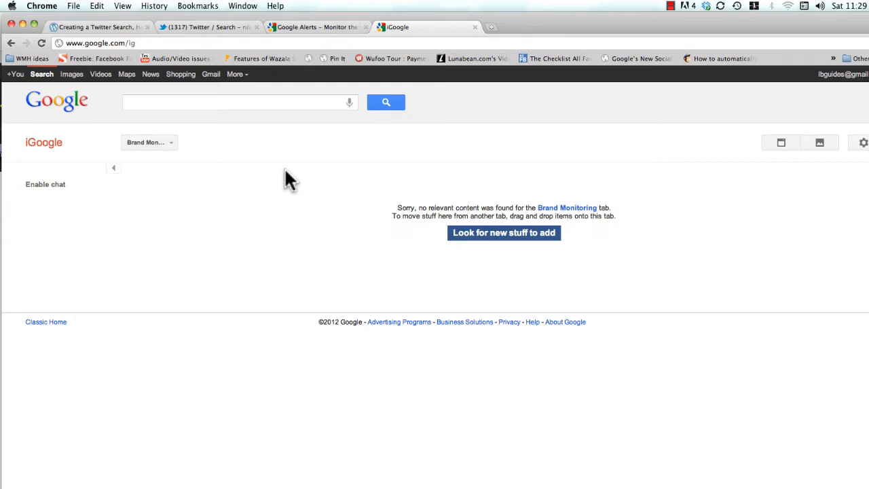
click(170, 143)
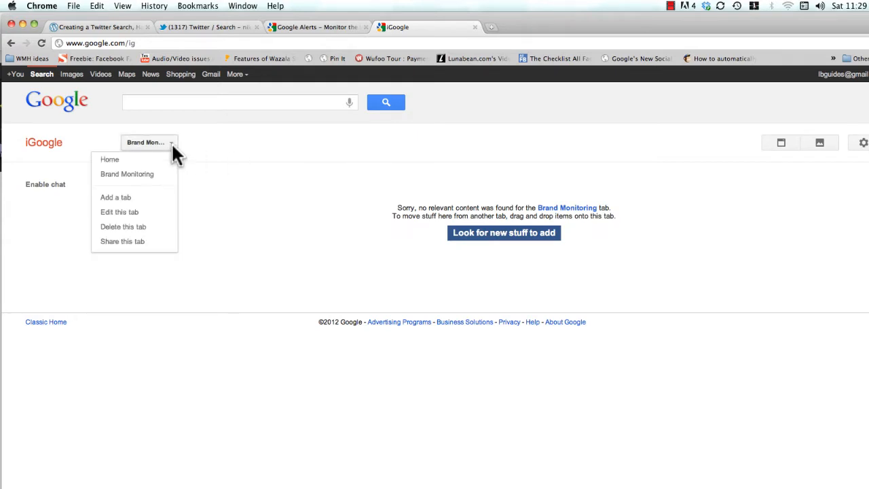
mouse_move(157, 175)
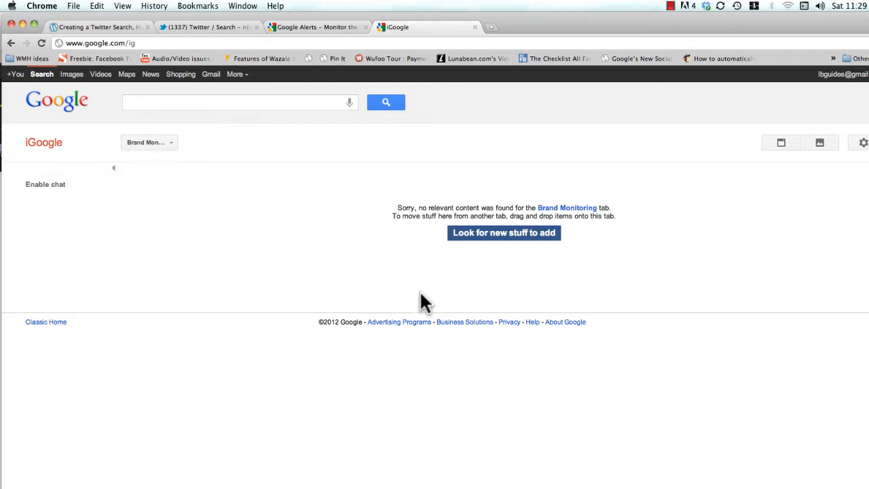
mouse_move(397, 236)
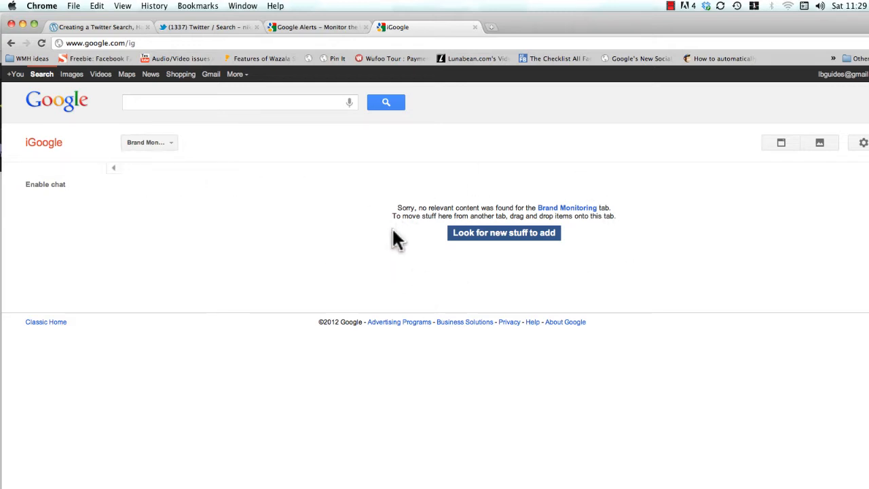
mouse_move(629, 251)
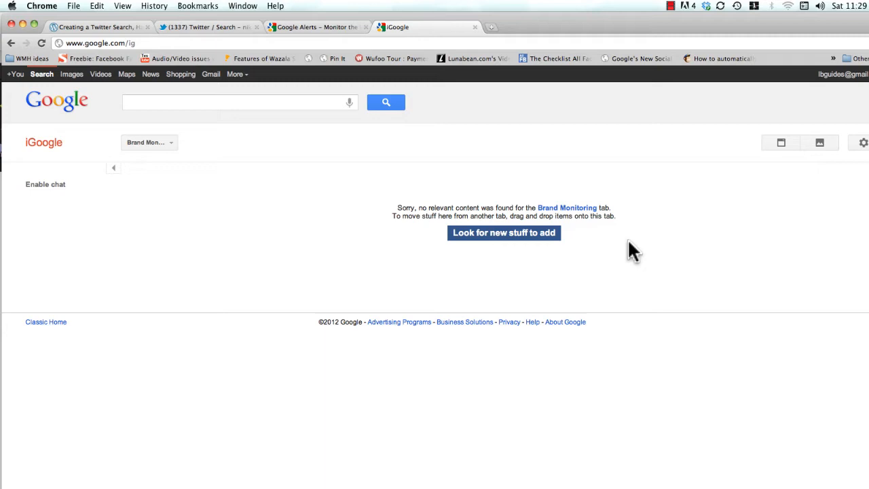
mouse_move(421, 143)
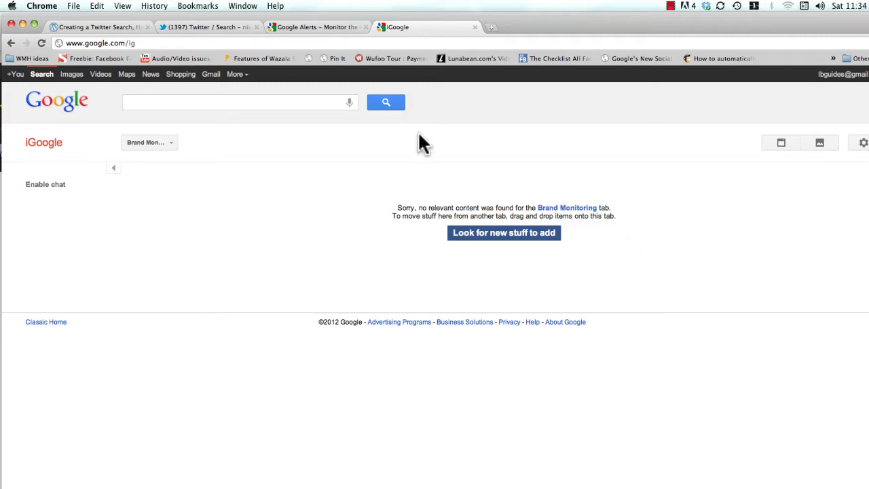
- Enter the Google Alerts query 'bethel heights' and set its delivery to Feed
click(313, 27)
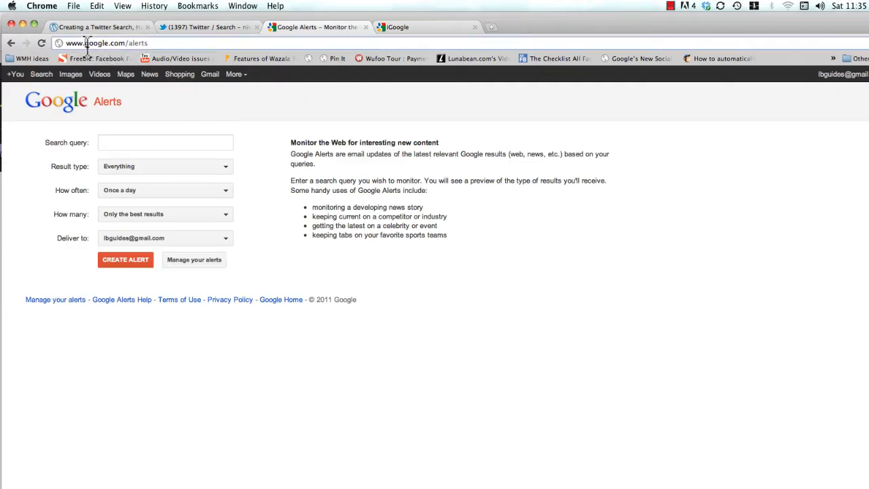
mouse_move(66, 278)
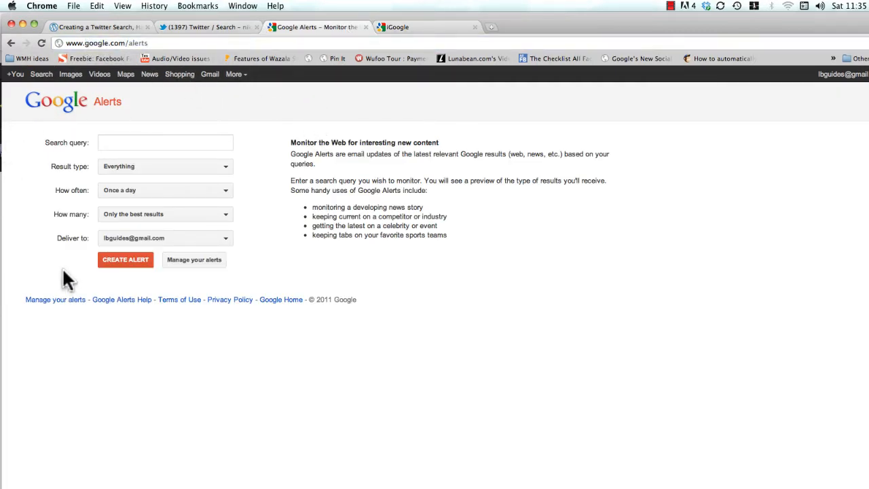
click(165, 143)
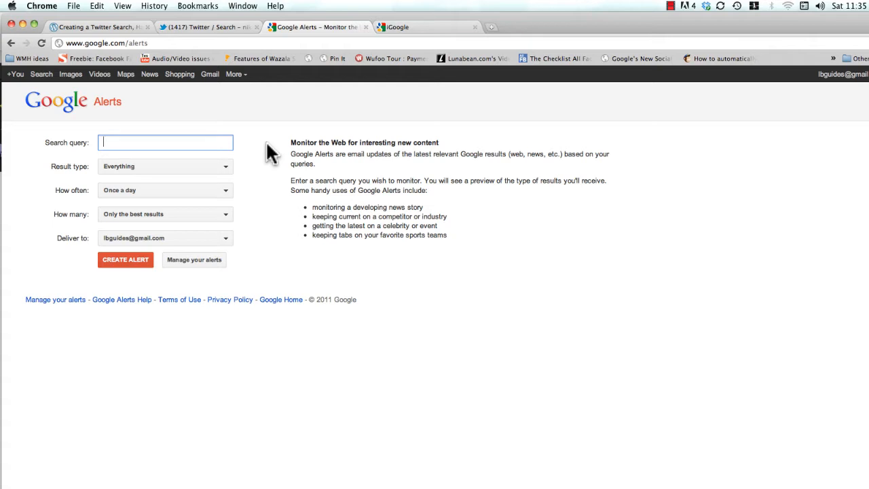
text(bethel heights)
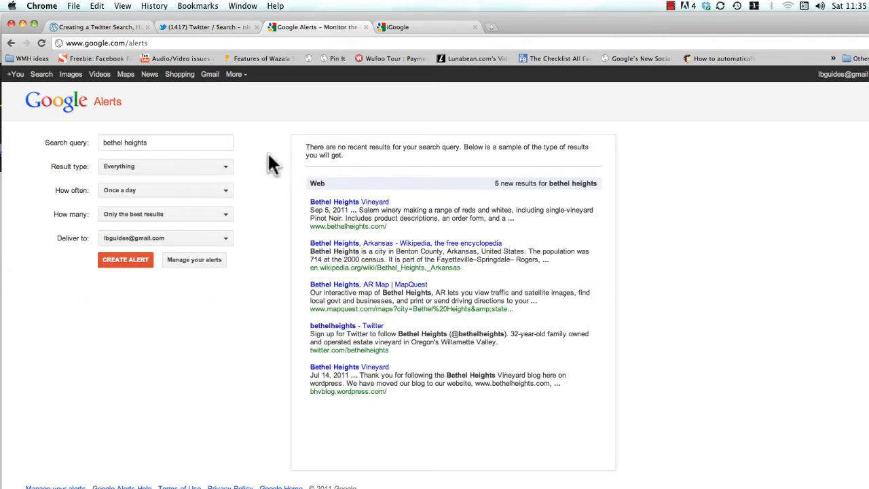
mouse_move(193, 154)
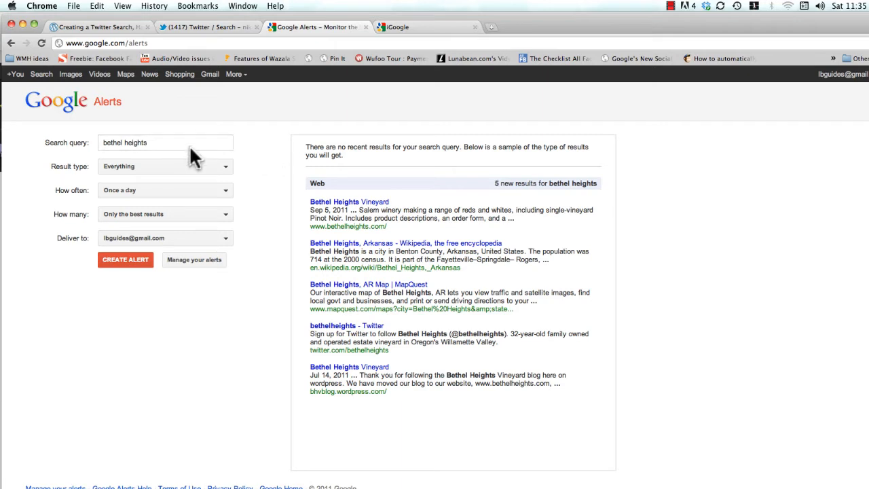
click(165, 166)
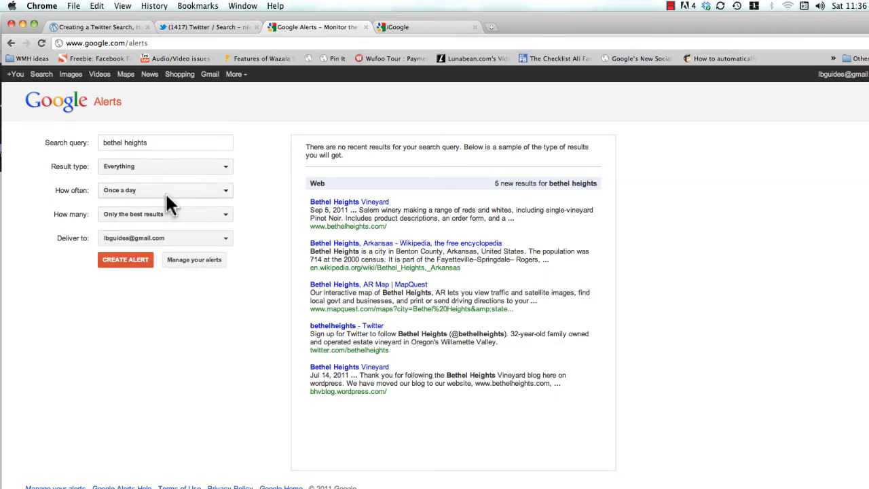
mouse_move(161, 226)
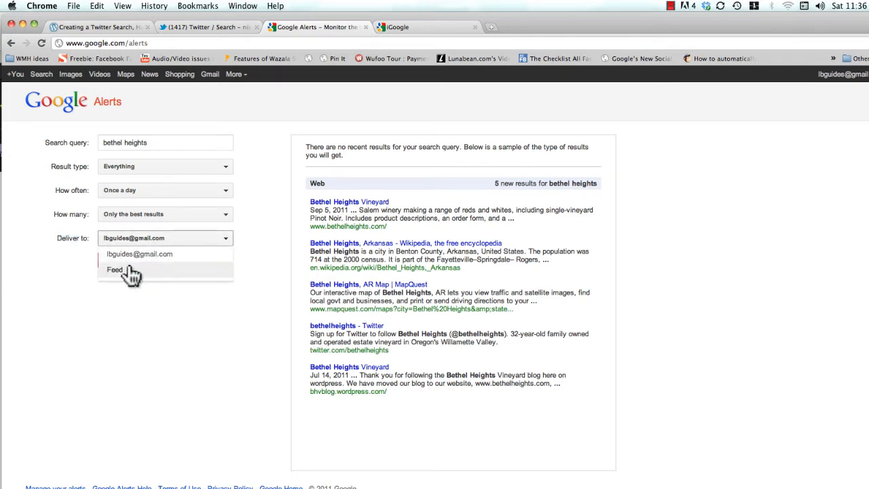
click(112, 269)
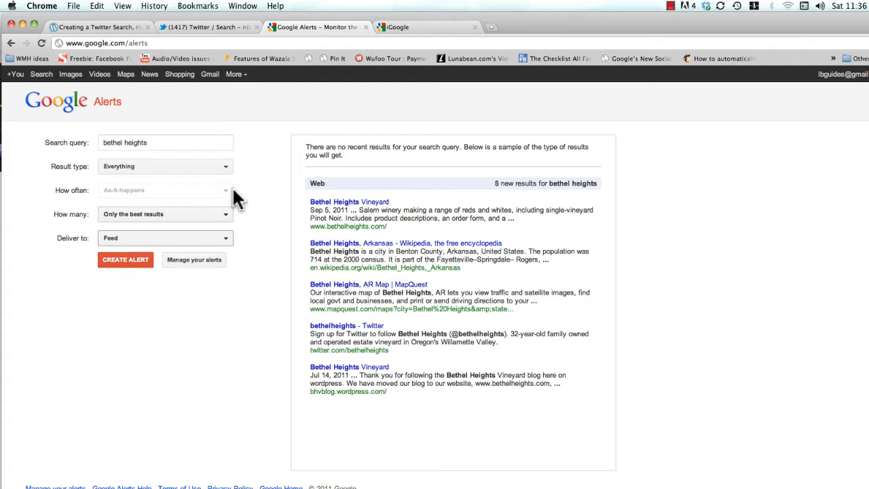
mouse_move(111, 197)
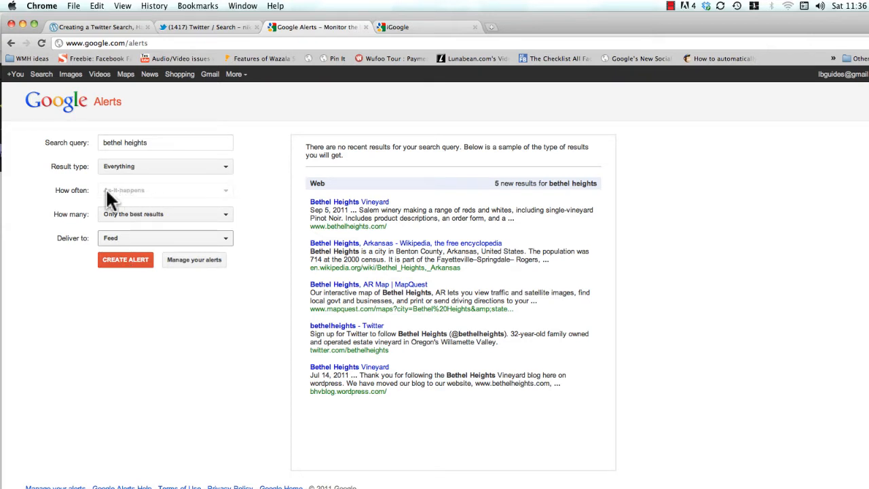
mouse_move(203, 202)
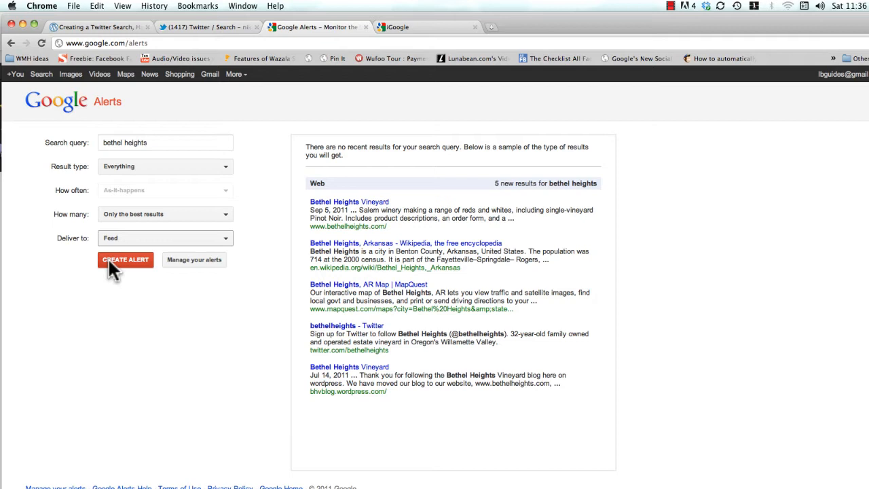
- Create the bethel heights alert and open its RSS feed page to get the address
click(125, 260)
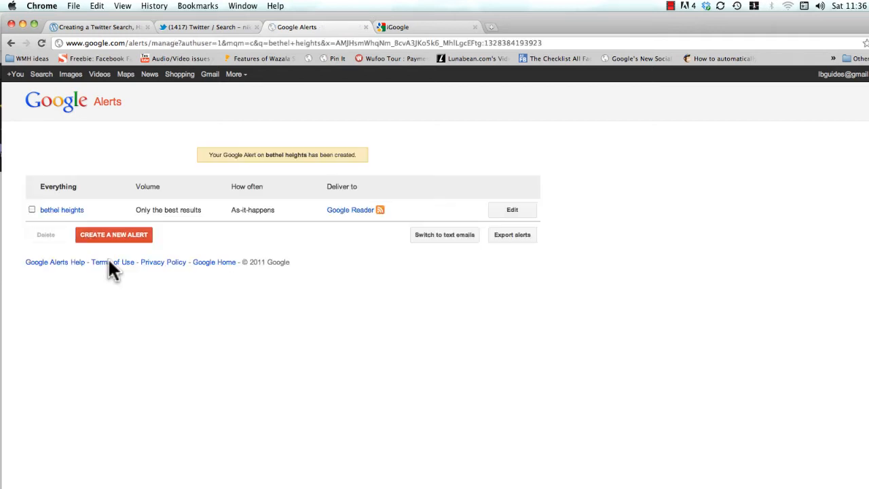
mouse_move(364, 215)
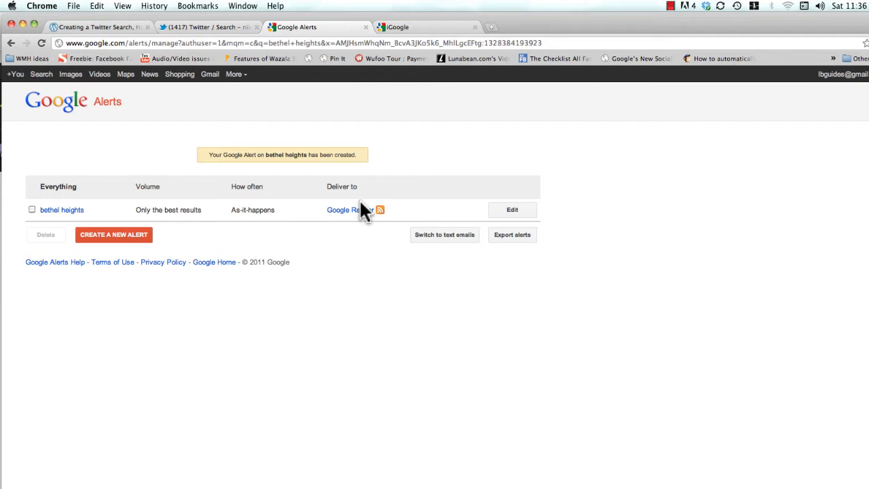
mouse_move(320, 223)
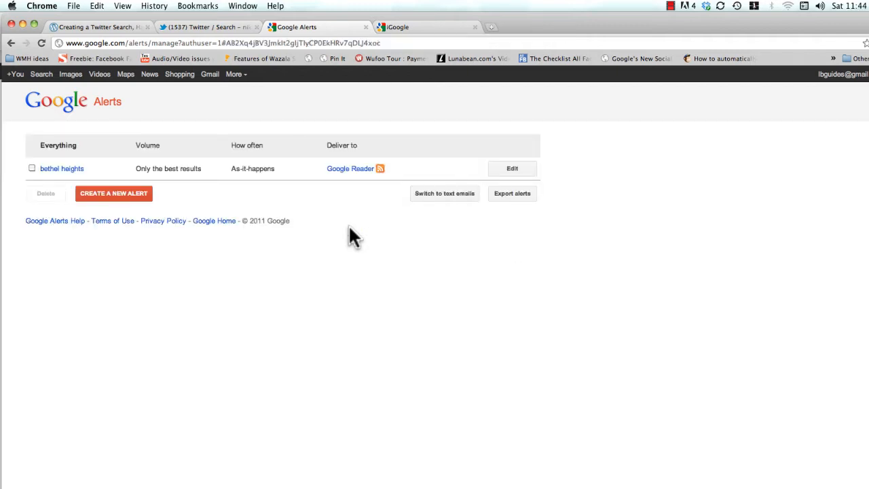
mouse_move(377, 193)
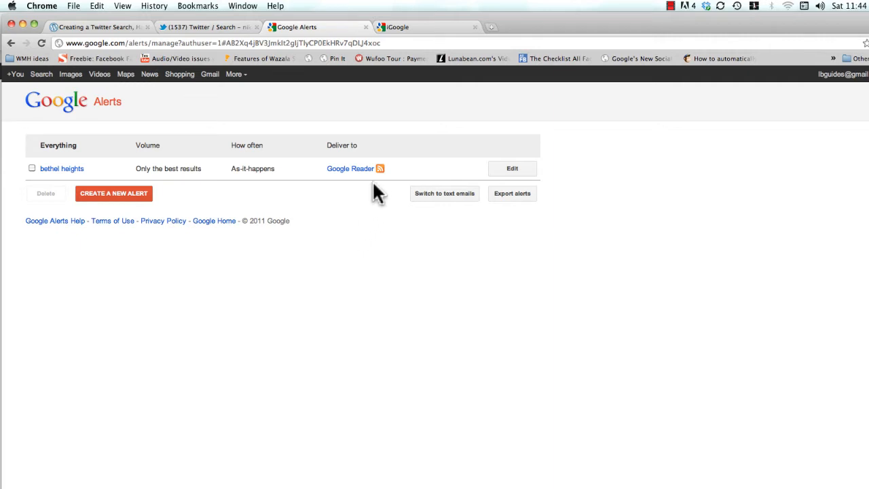
mouse_move(382, 179)
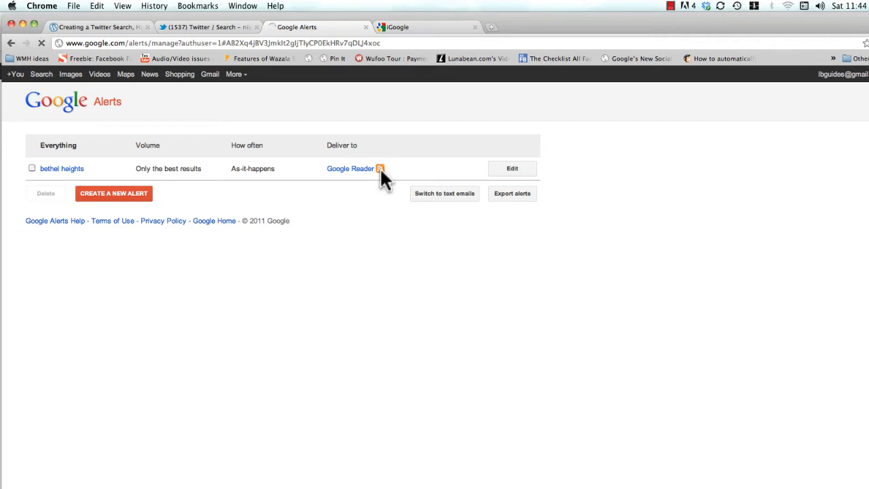
click(379, 169)
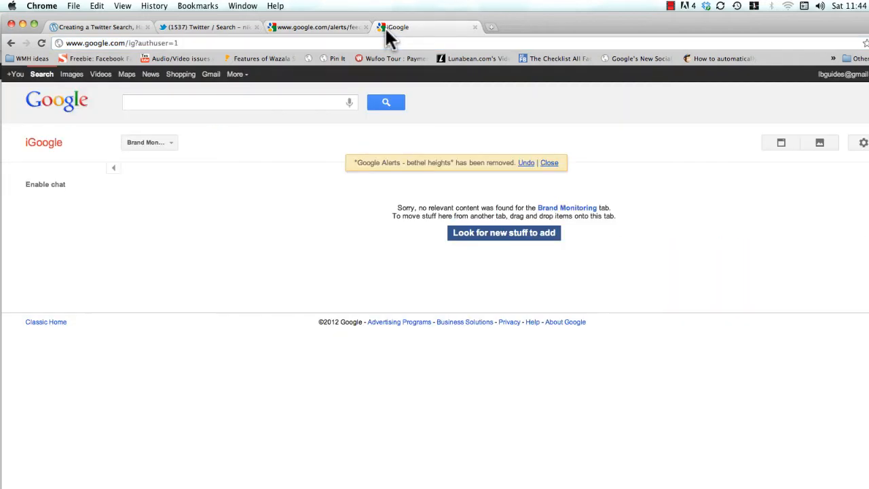
mouse_move(394, 41)
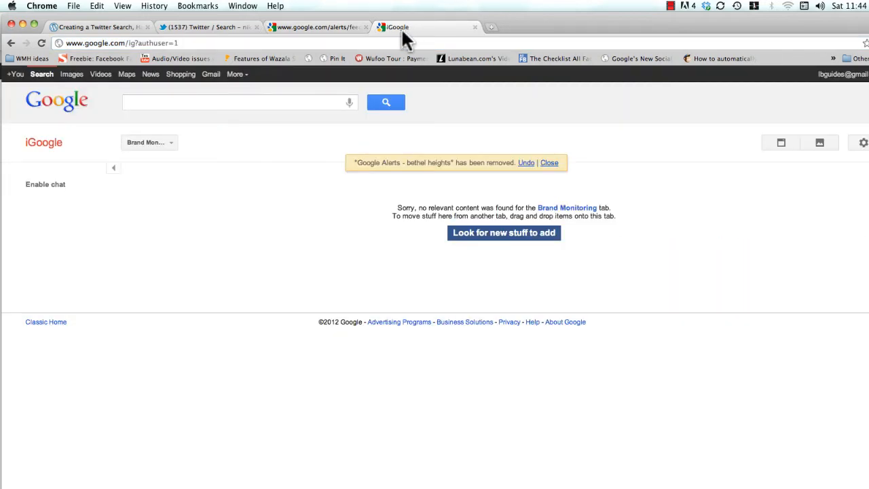
mouse_move(504, 234)
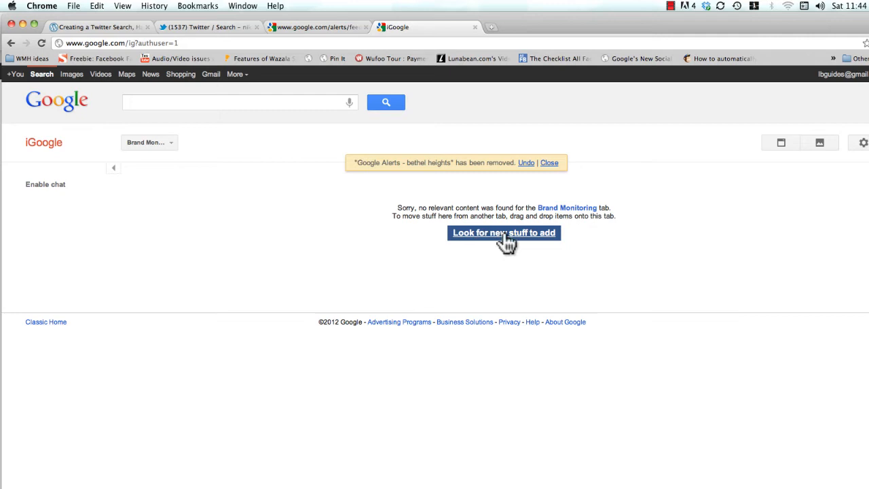
- Add the pasted bethel heights alerts feed URL as a gadget and return to the iGoogle home page
click(502, 234)
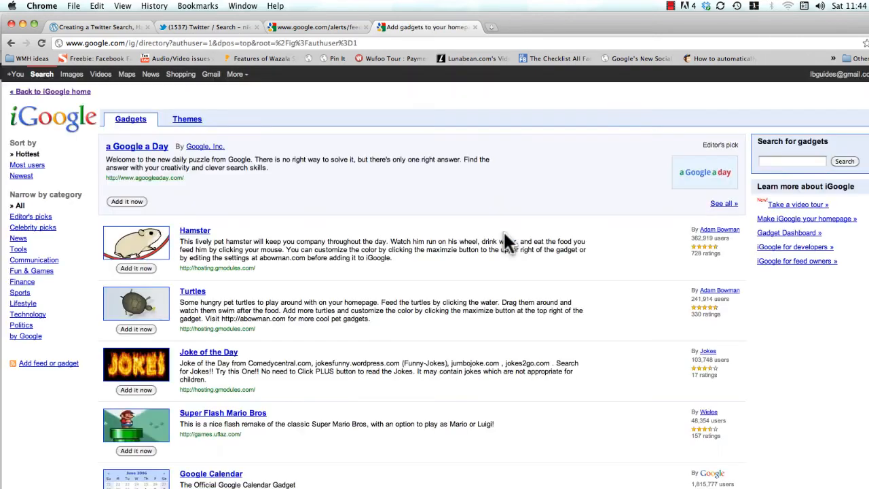
mouse_move(24, 376)
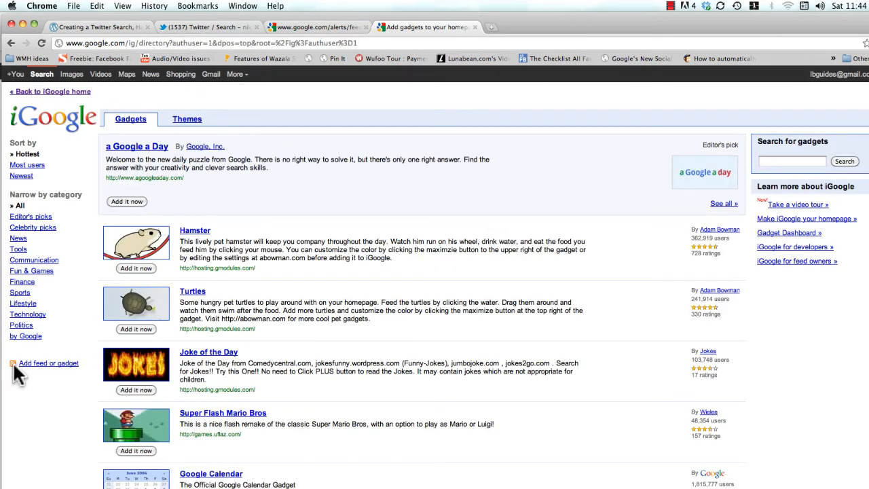
mouse_move(44, 382)
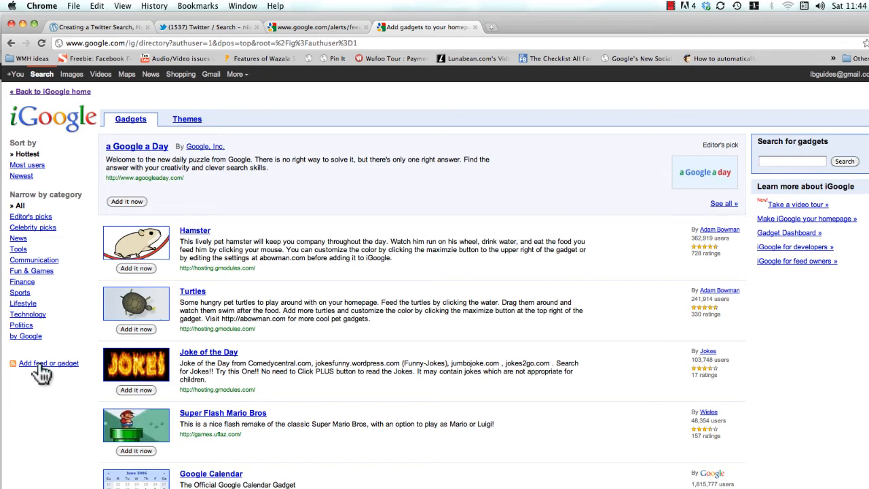
click(48, 364)
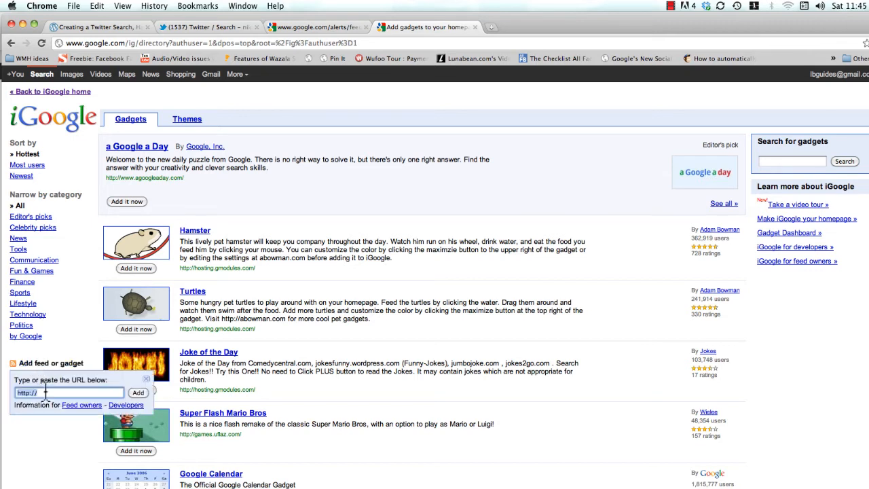
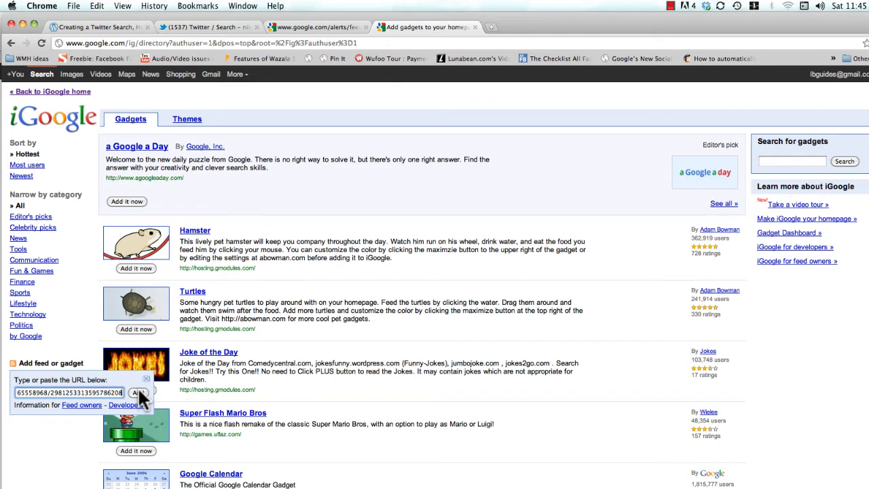
click(138, 394)
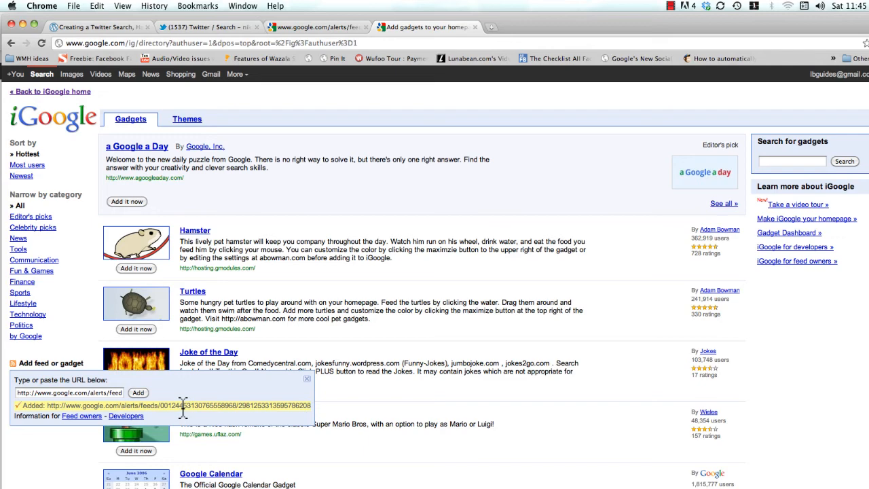
click(307, 379)
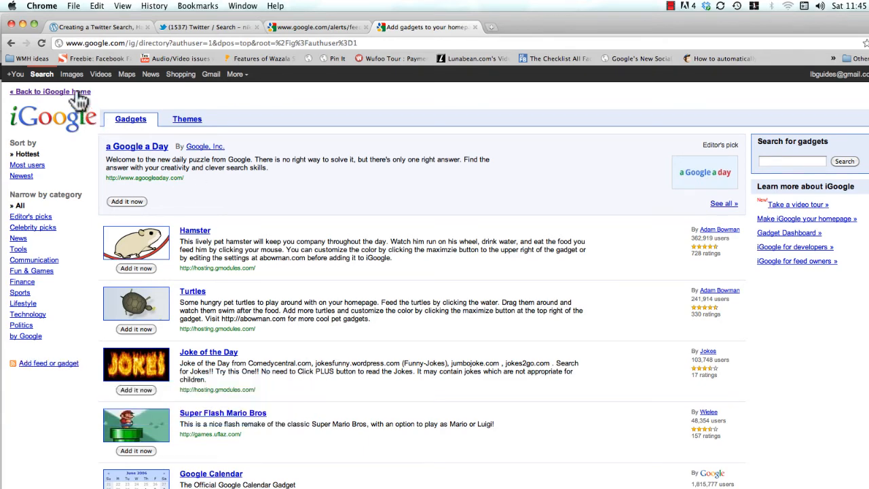
click(49, 93)
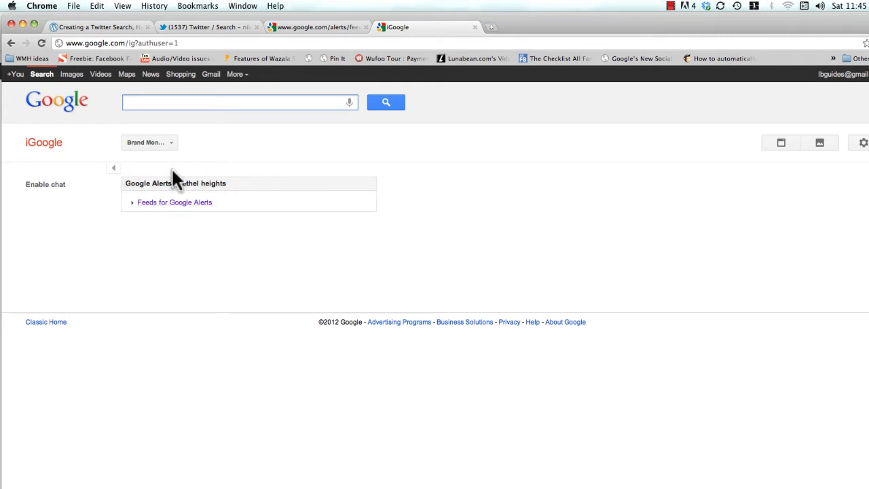
mouse_move(211, 185)
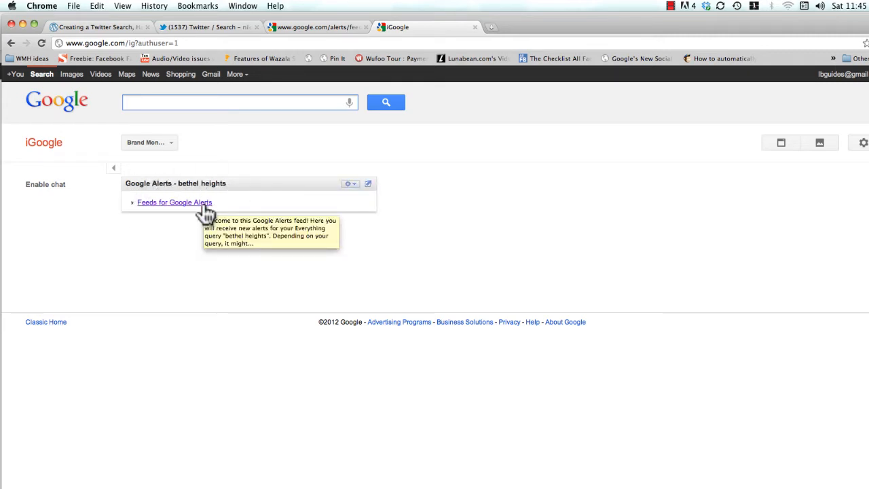
mouse_move(204, 261)
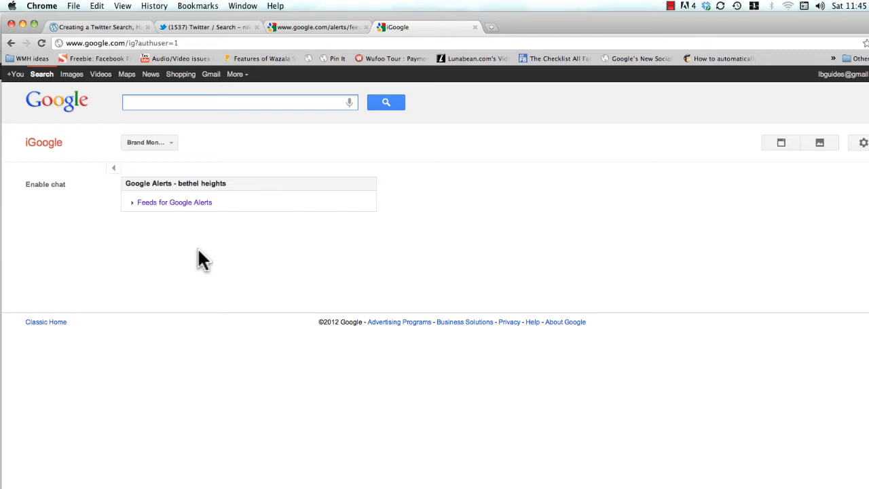
click(237, 103)
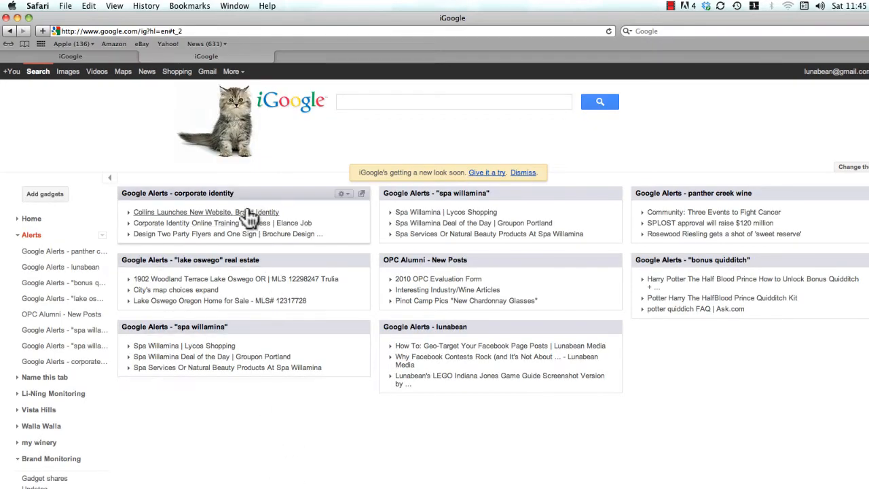
mouse_move(233, 307)
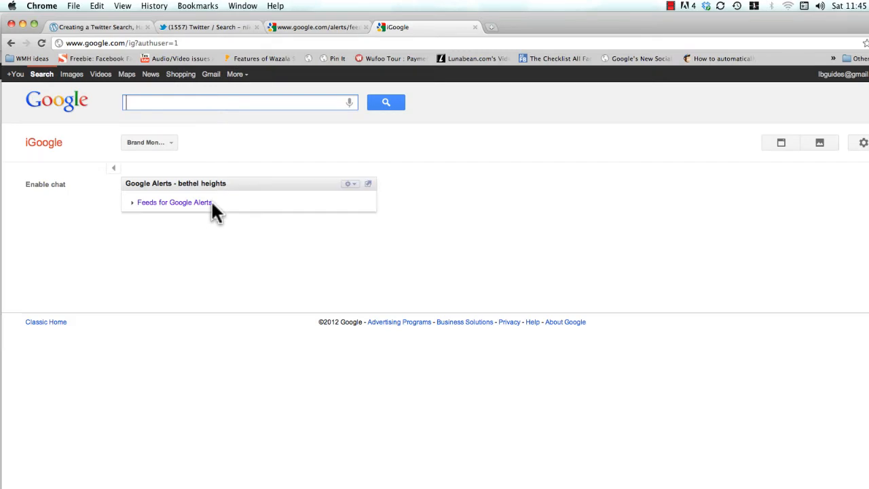
mouse_move(264, 205)
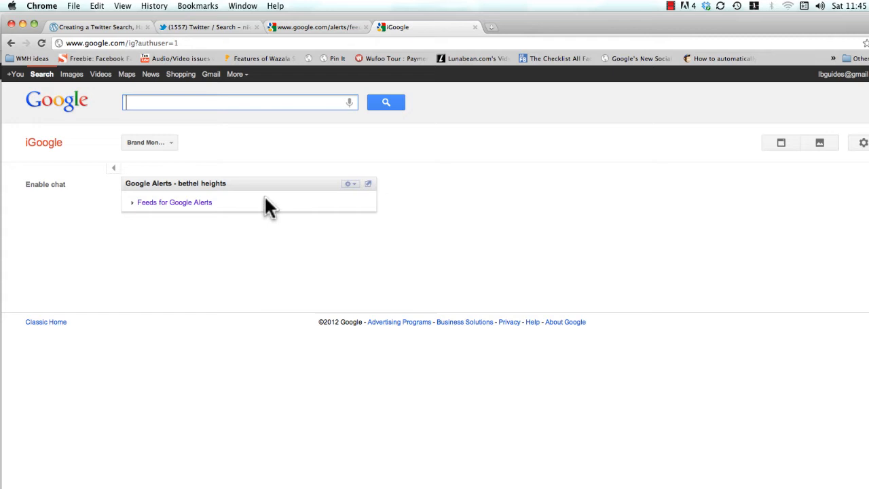
- Create a 'sokol blosser' alert delivered as a feed and copy its feed link address
click(174, 201)
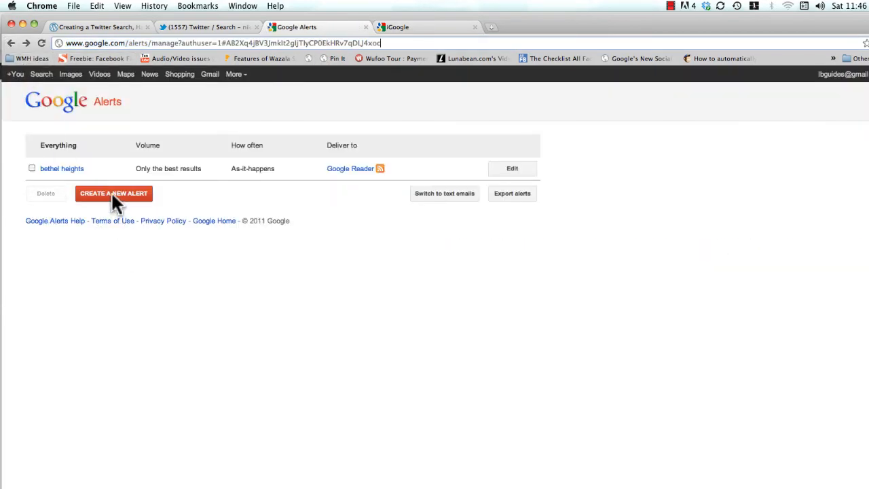
click(114, 193)
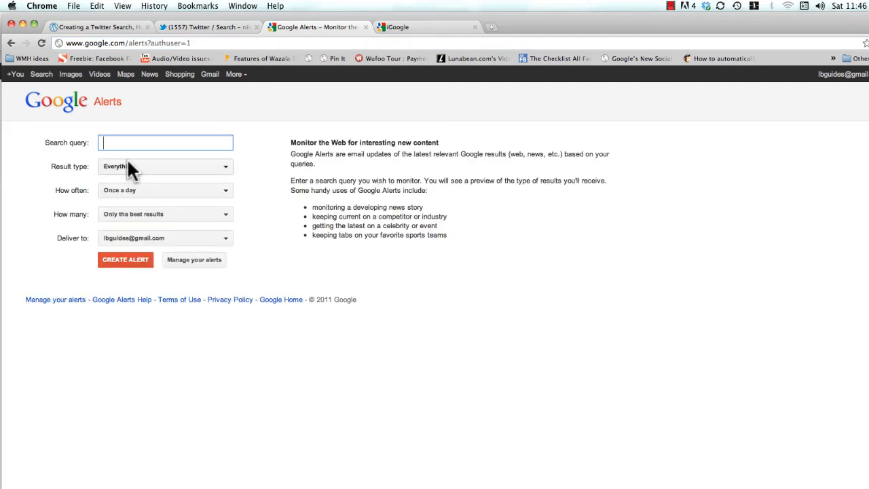
text(r. st)
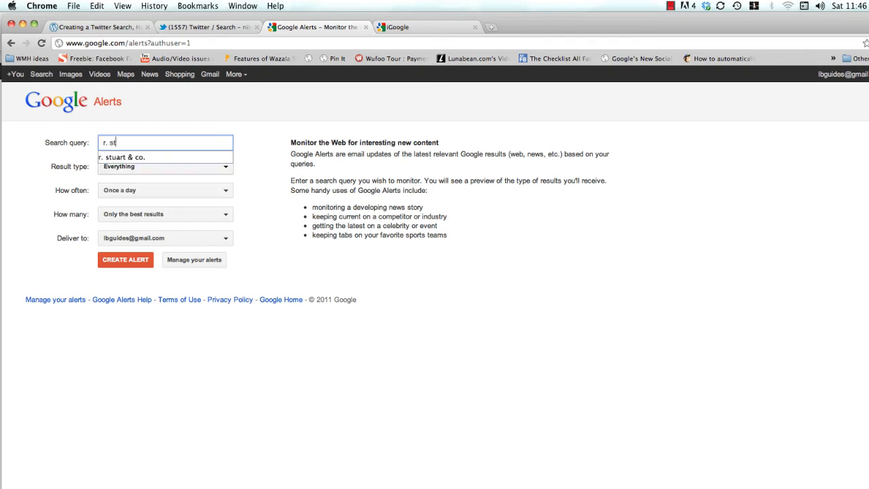
text(sokol blosser)
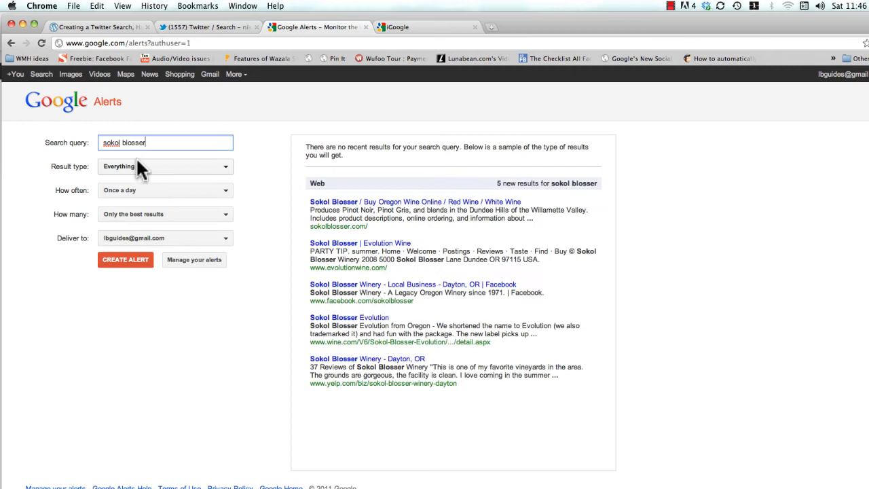
mouse_move(168, 224)
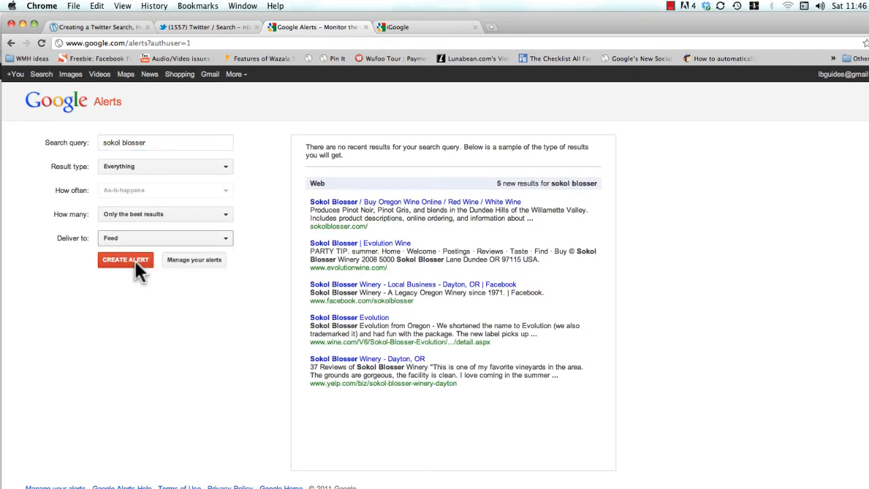
click(125, 261)
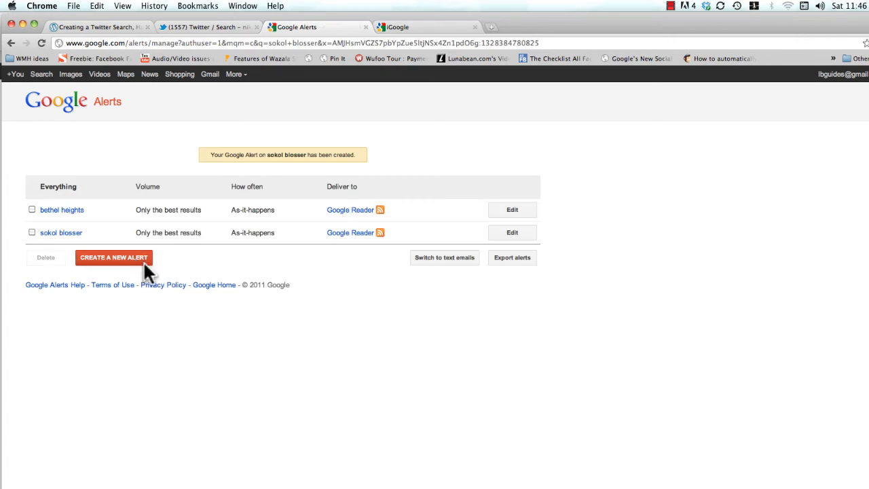
mouse_move(382, 236)
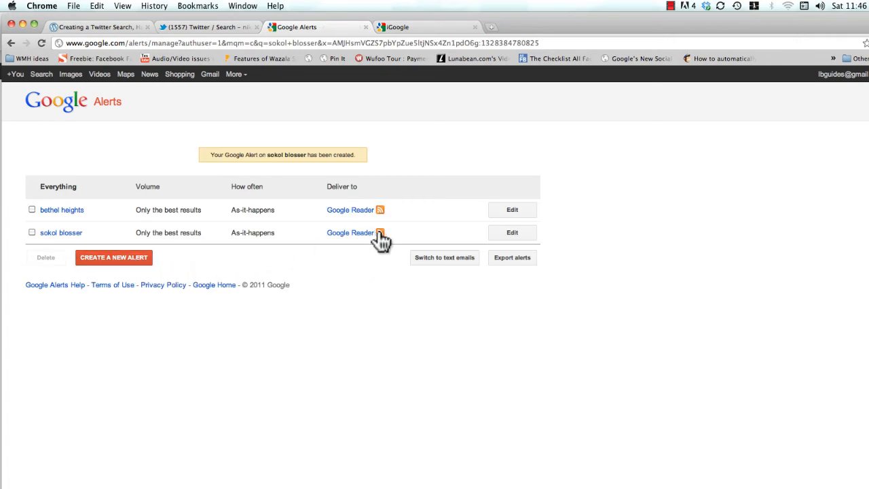
right_click(380, 233)
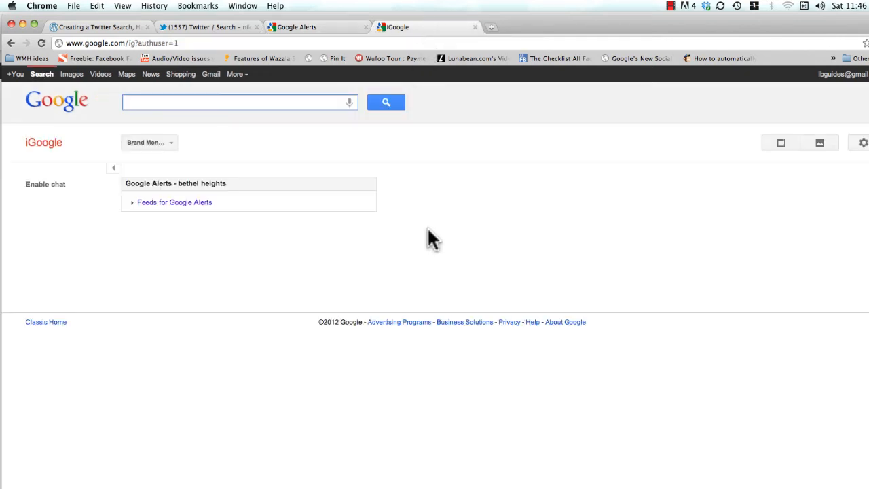
mouse_move(486, 279)
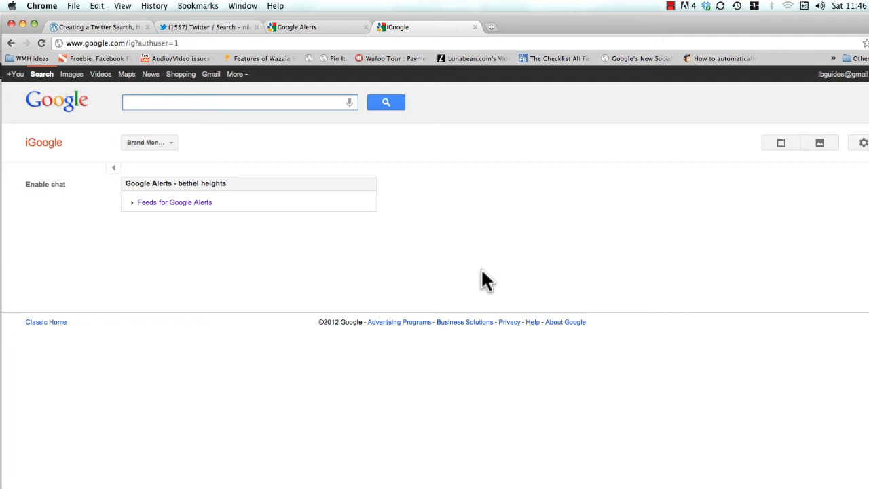
mouse_move(432, 238)
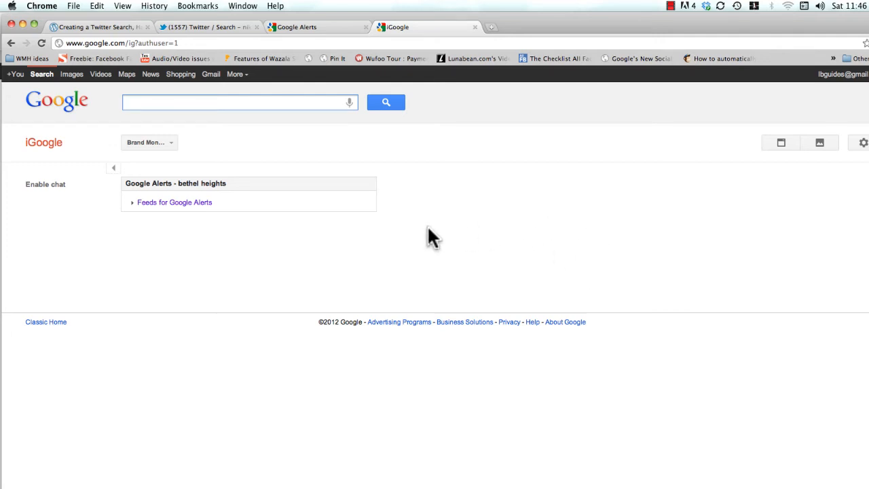
mouse_move(782, 144)
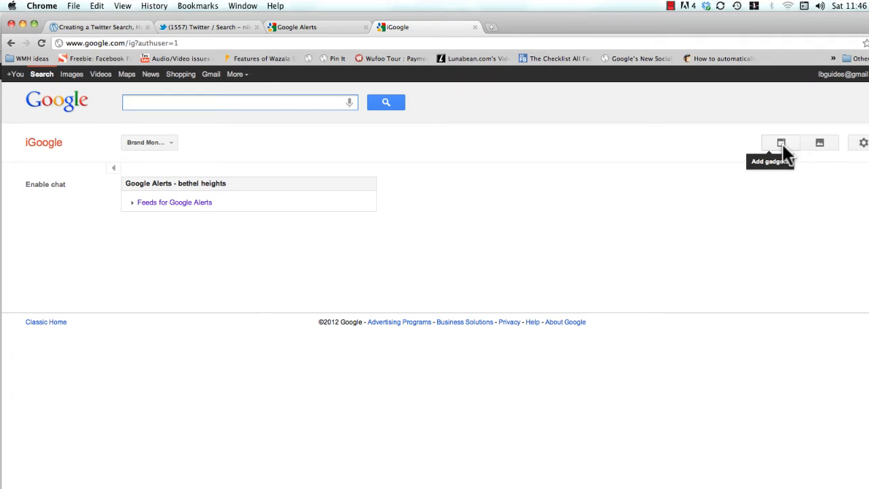
- Add the sokol blosser alerts feed URL as a gadget on the Brand Monitoring tab
click(783, 143)
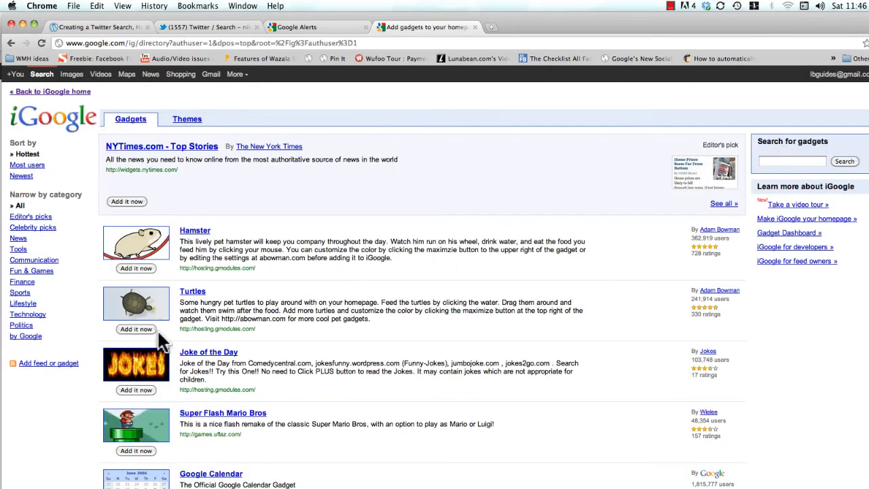
mouse_move(30, 364)
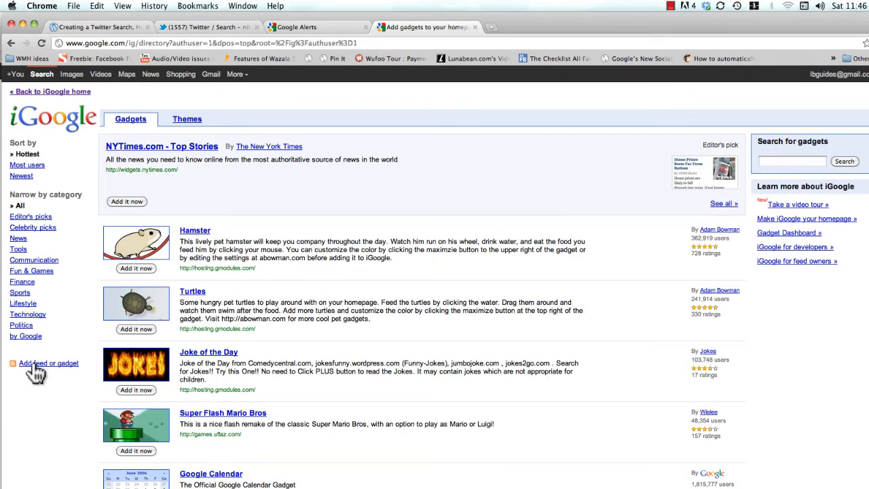
click(49, 364)
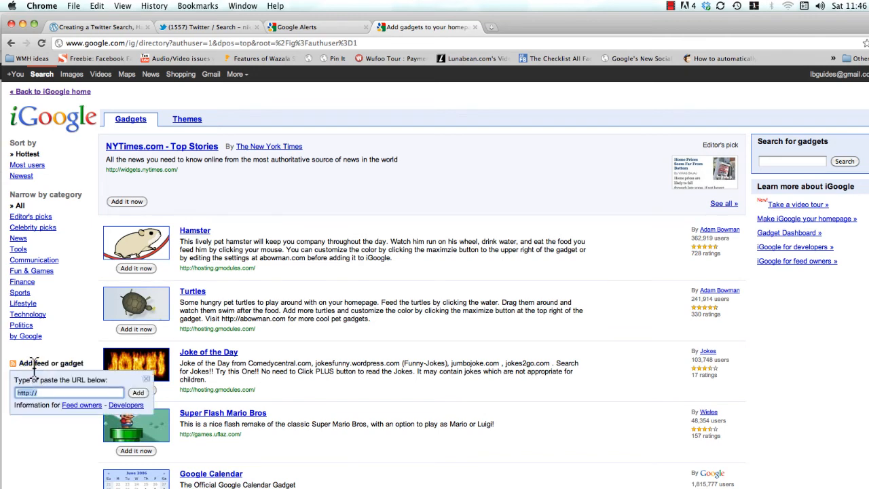
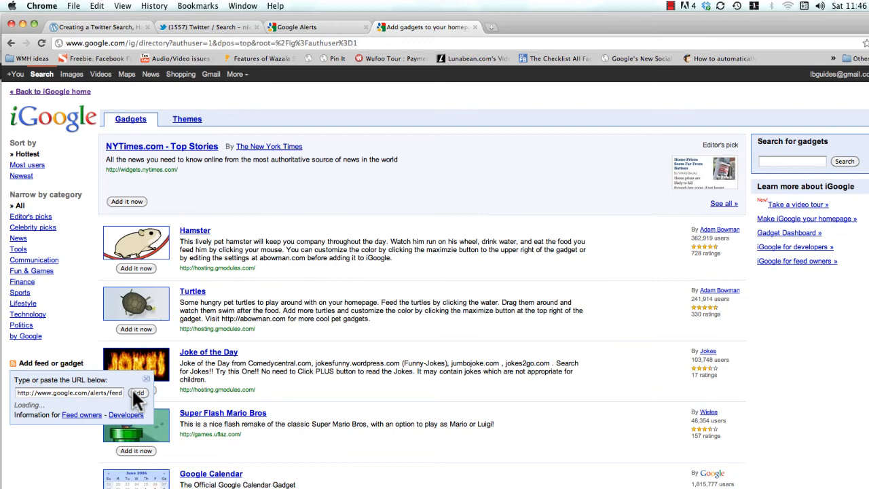
click(138, 394)
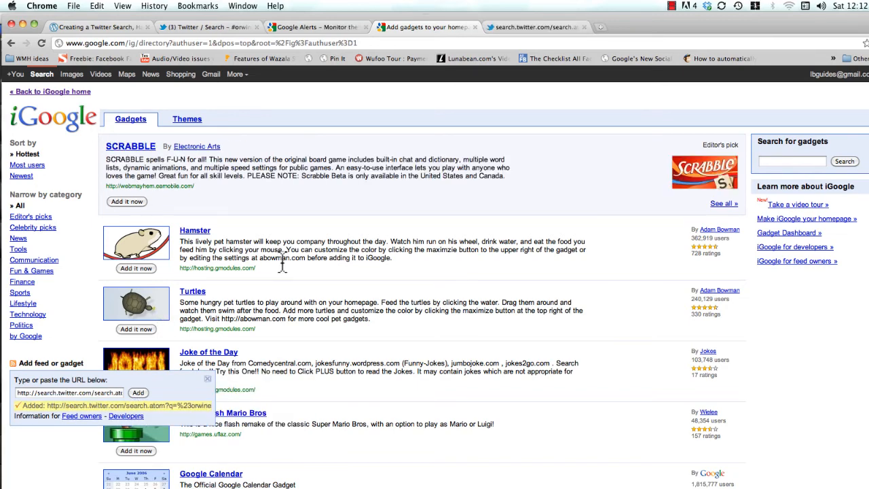
mouse_move(263, 228)
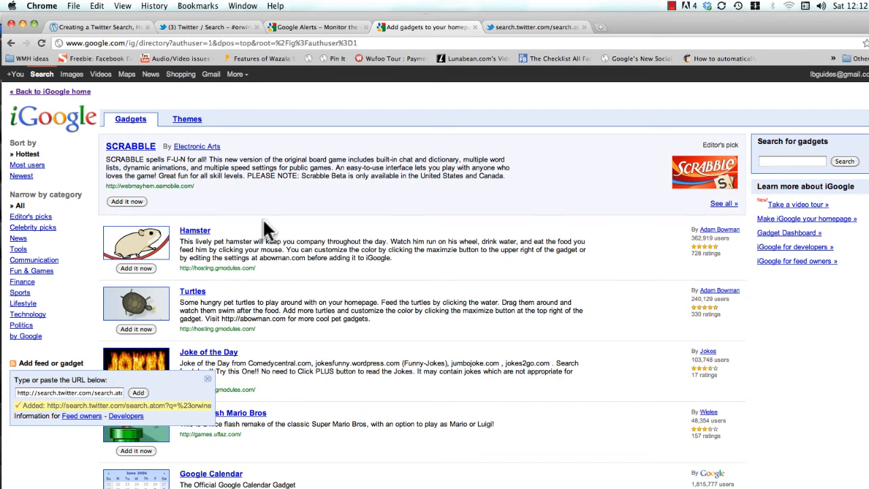
click(315, 27)
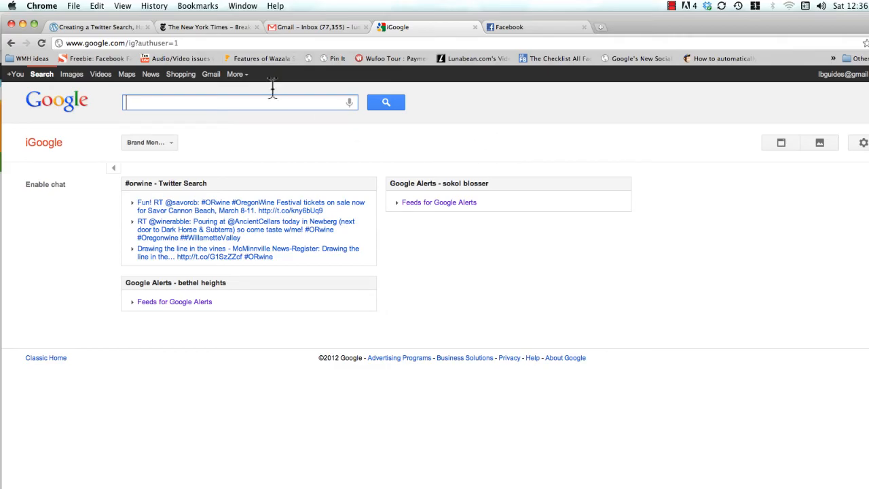
- On nytimes.com open the RSS page, expand Technology and copy the Internet feed's link address
click(210, 27)
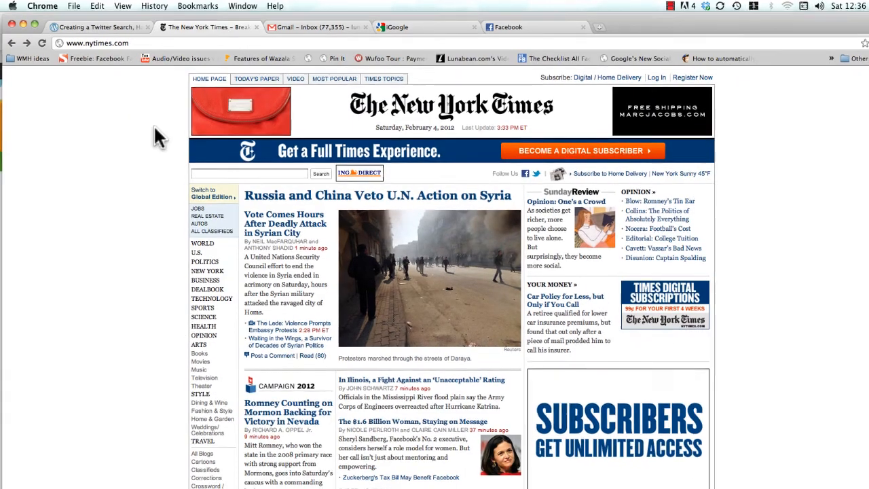
scroll(down, 3)
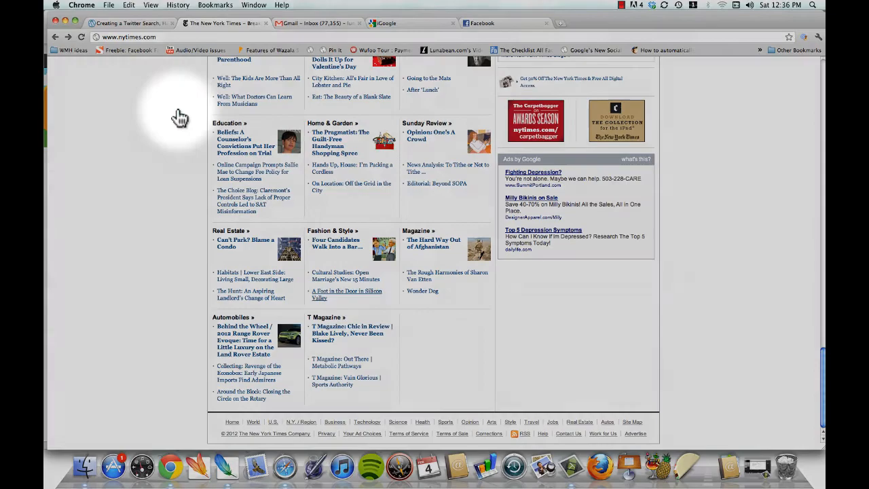
mouse_move(527, 438)
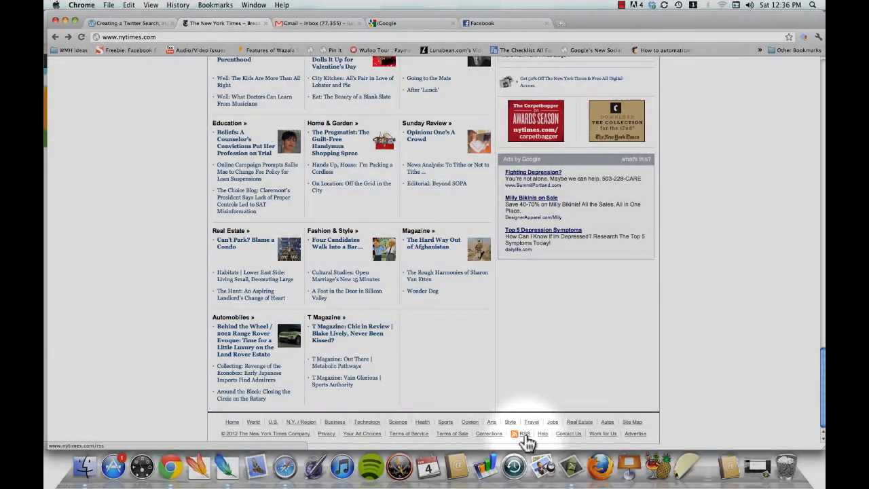
click(525, 435)
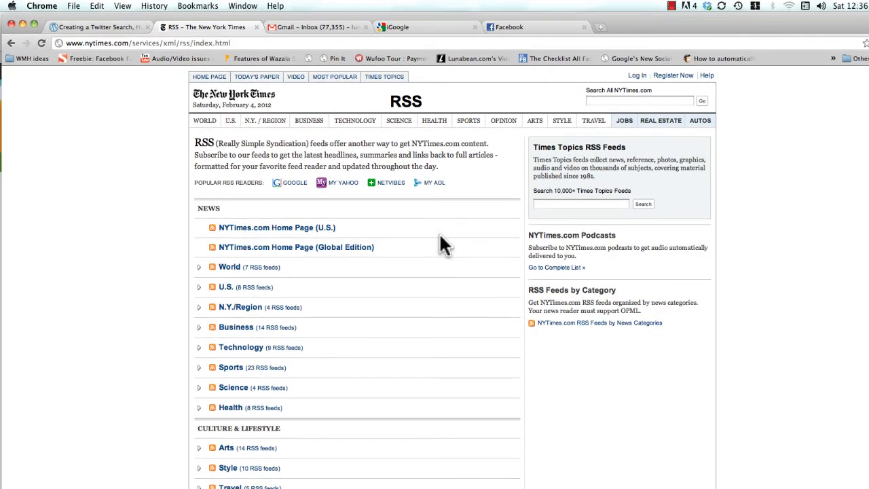
mouse_move(408, 361)
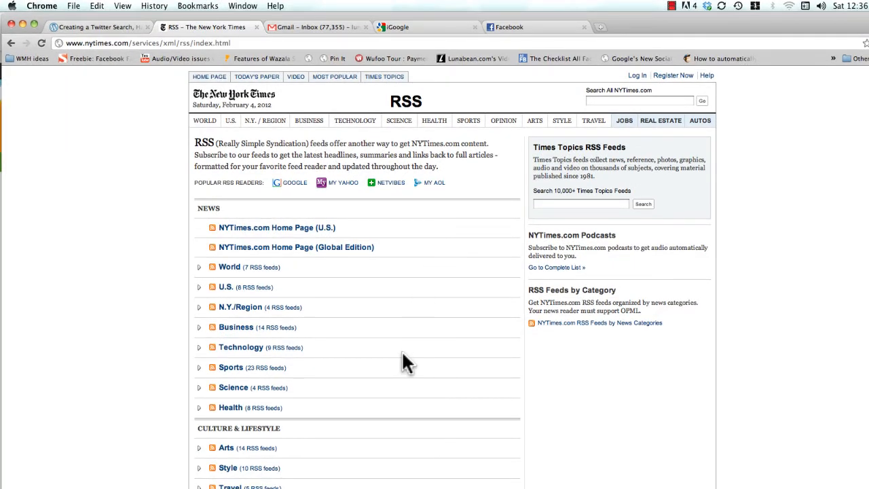
mouse_move(327, 356)
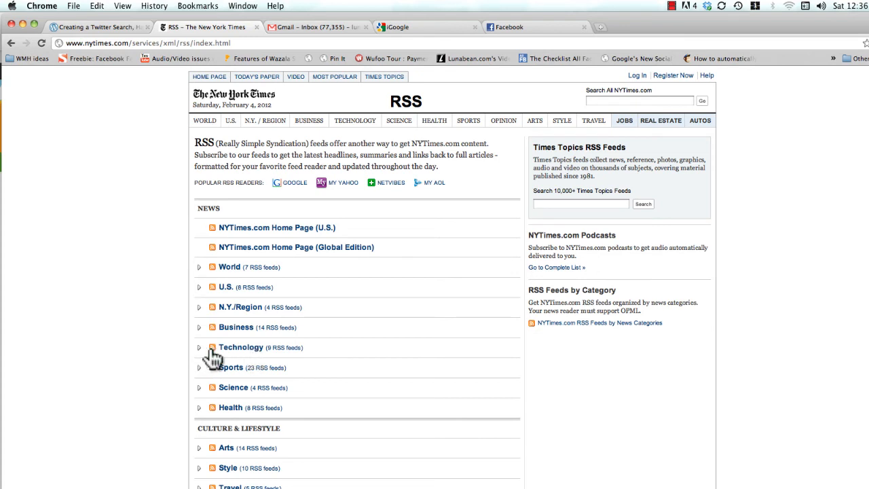
mouse_move(244, 353)
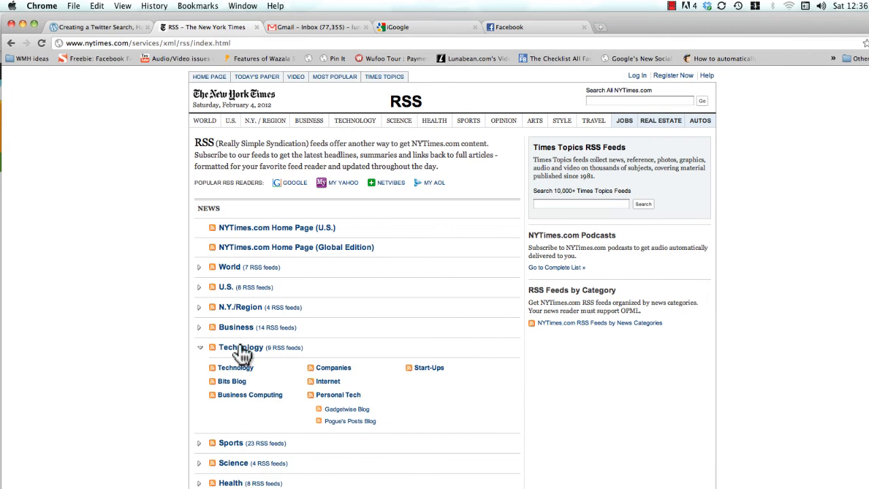
mouse_move(329, 391)
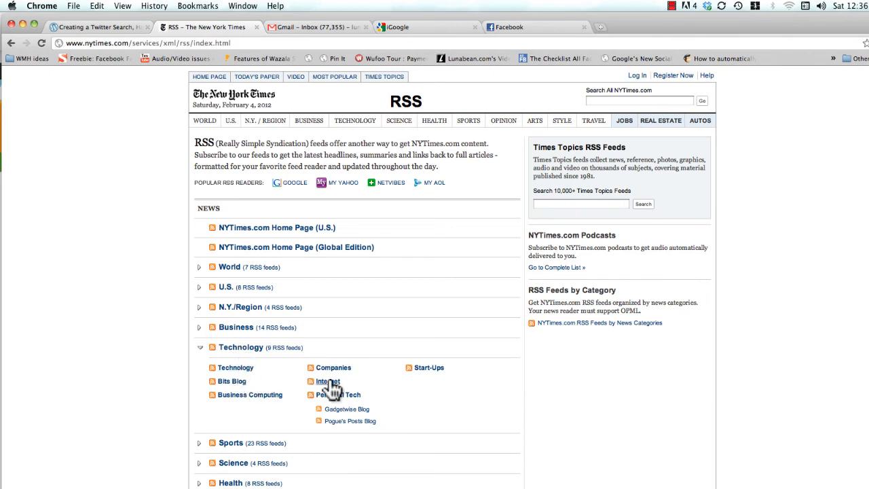
right_click(326, 380)
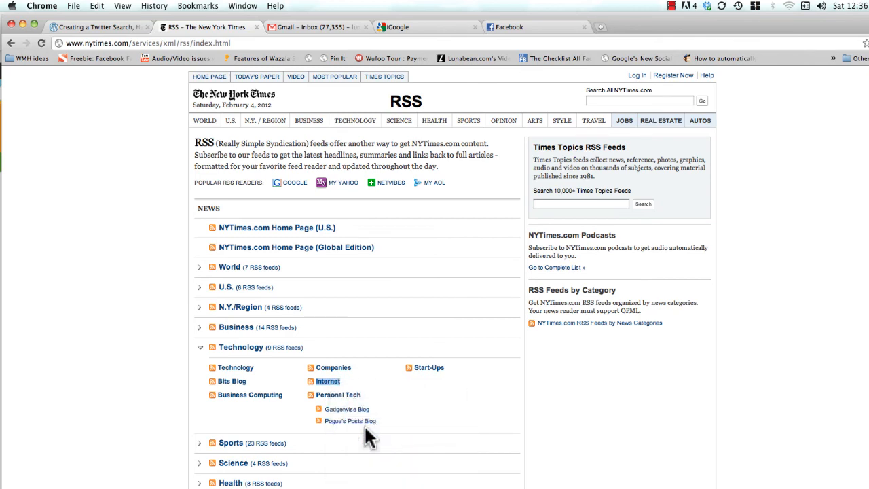
- Add the NYT Internet RSS URL as a gadget and return to the Brand Monitoring tab
click(405, 27)
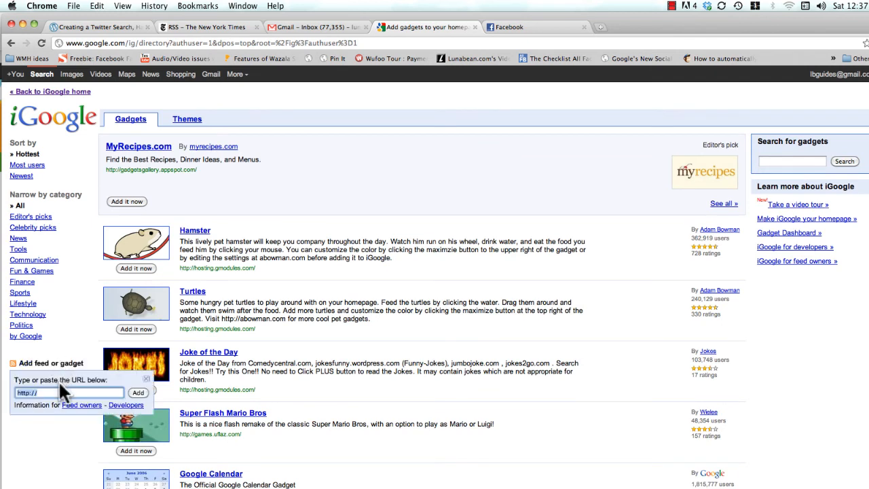
click(138, 392)
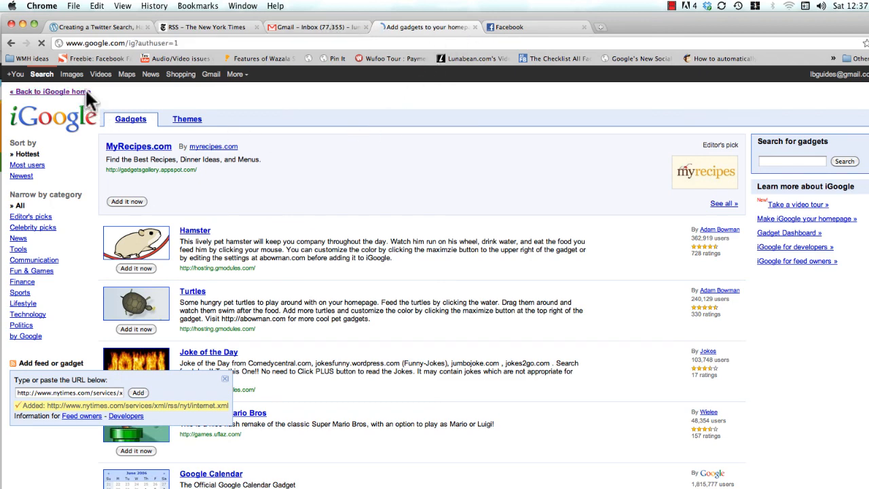
click(49, 92)
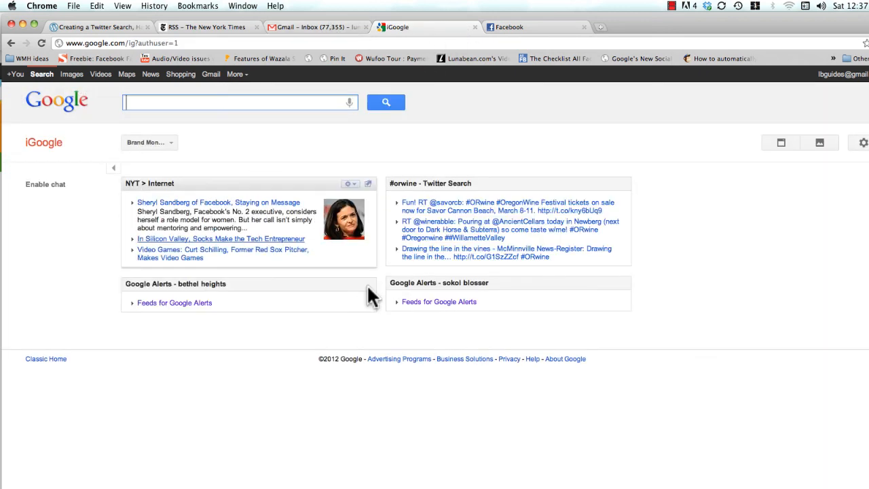